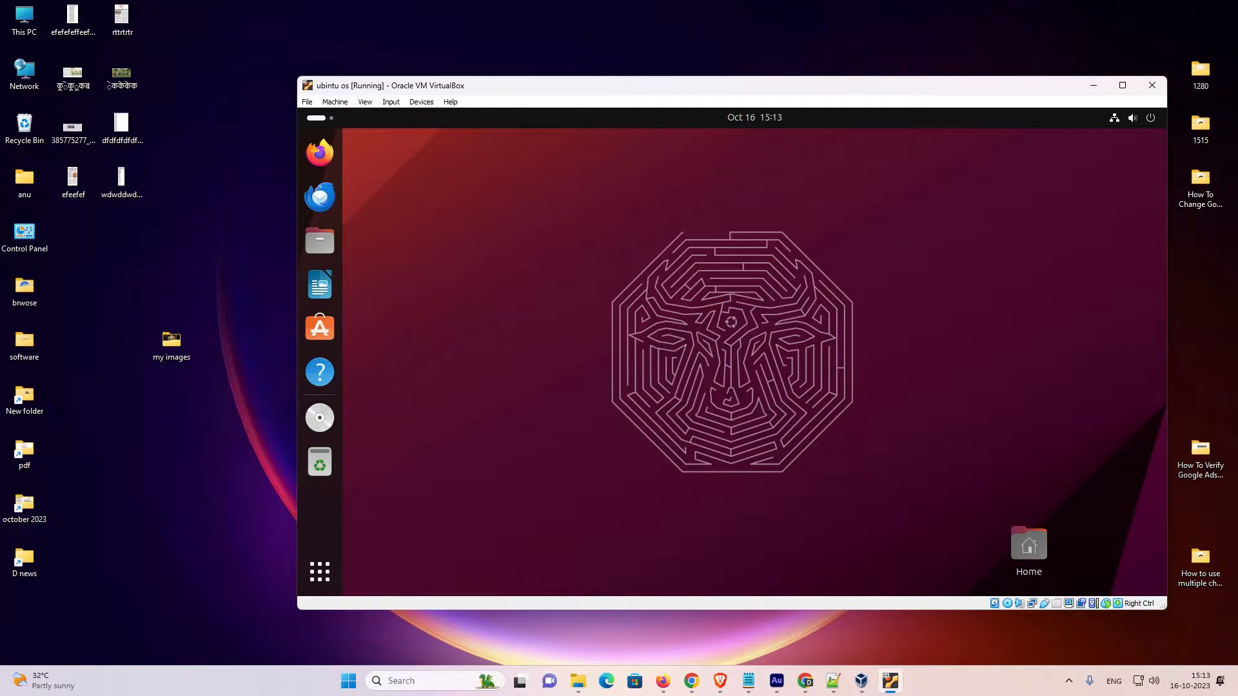
{"action": "mouse_move", "coordinate": [578, 359]}
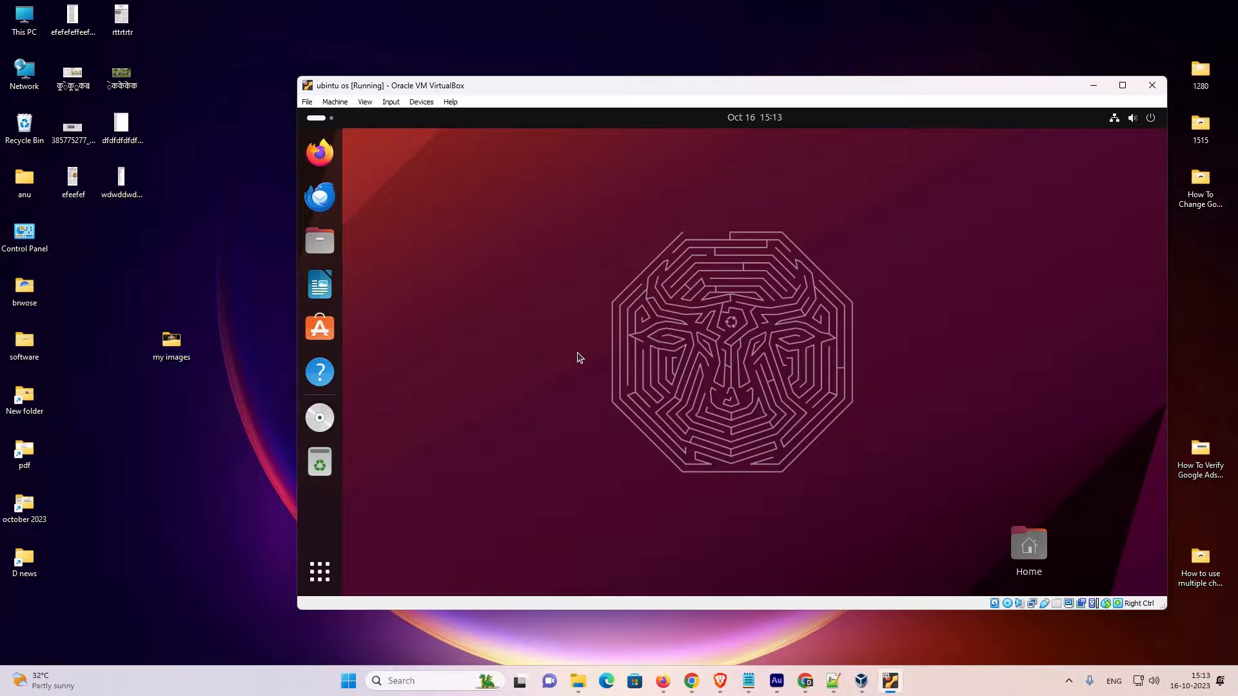
{"action": "mouse_move", "coordinate": [577, 356]}
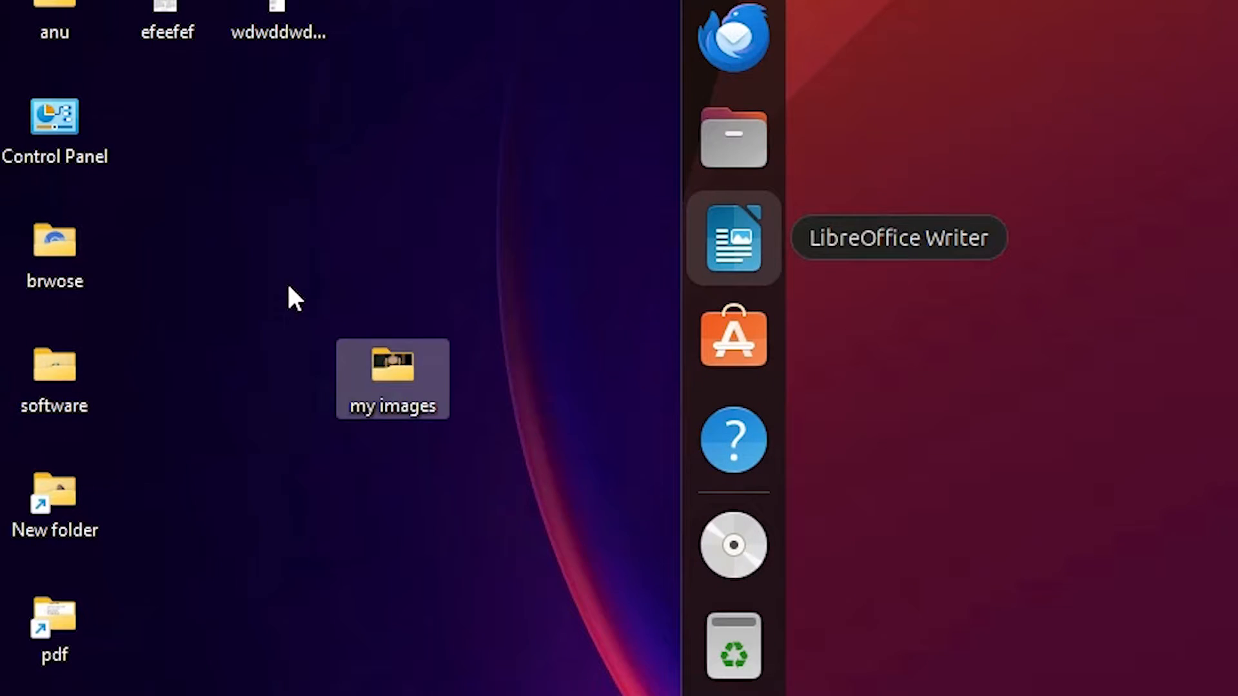
{"action": "mouse_move", "coordinate": [460, 488]}
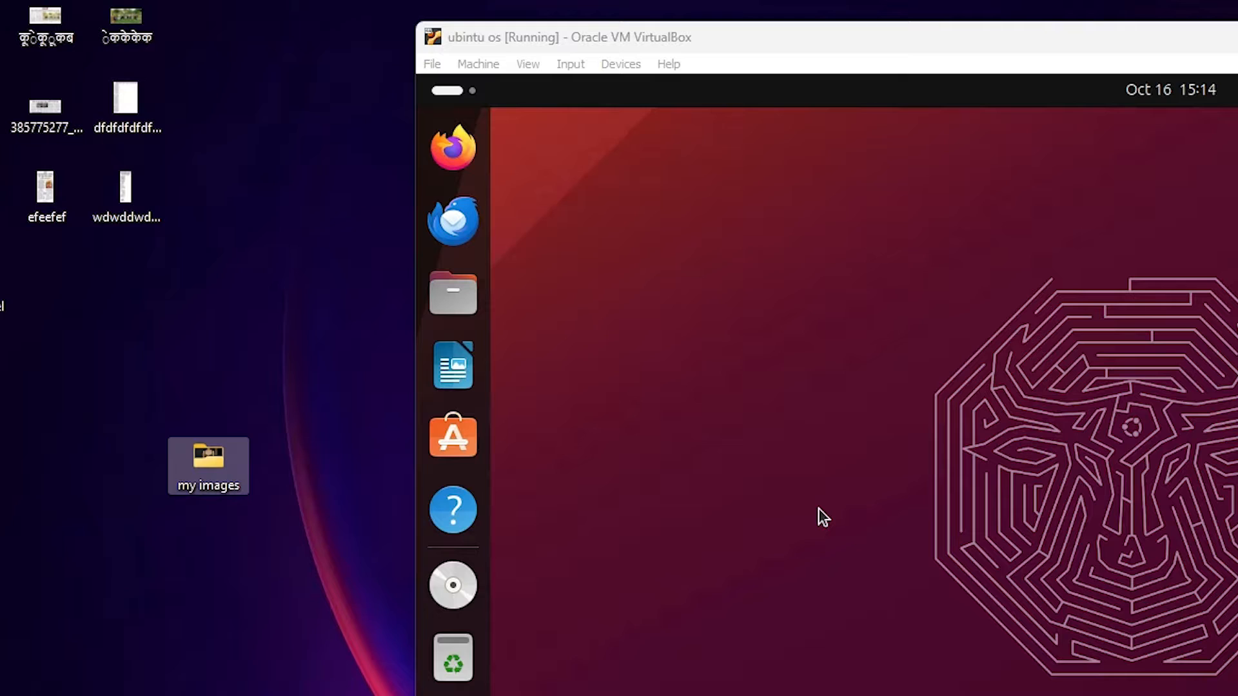
{"action": "mouse_move", "coordinate": [791, 498]}
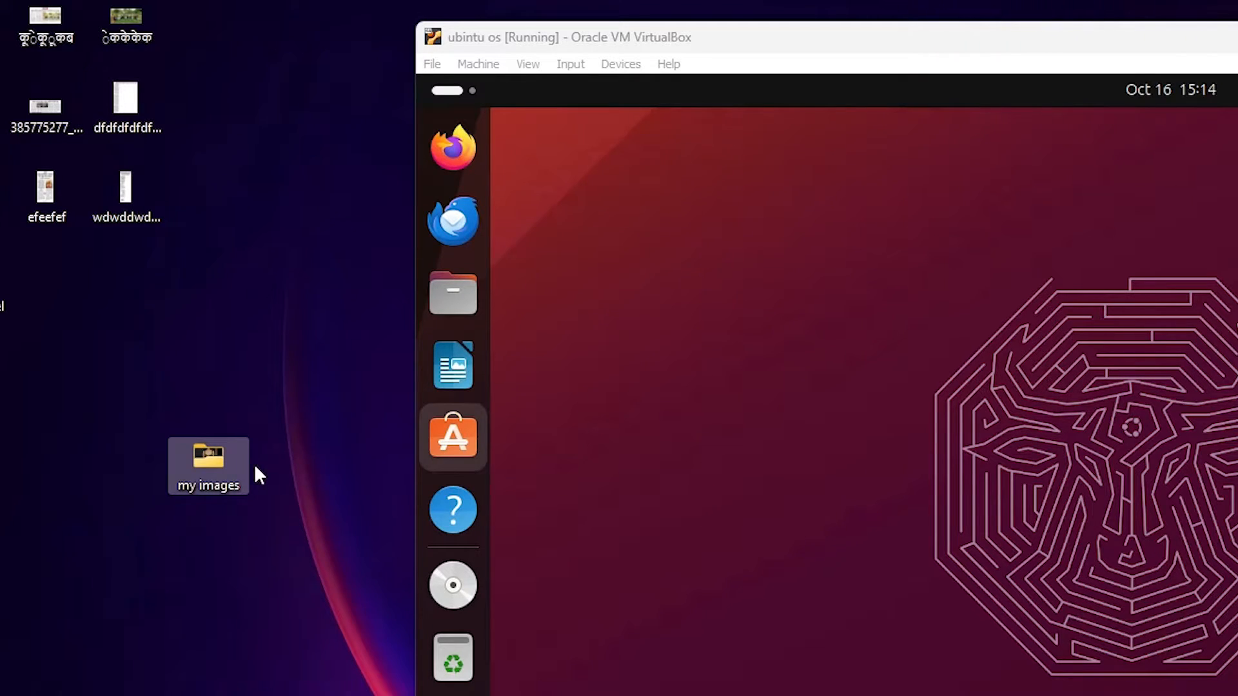
Check the 'my images' folder on the Windows host desktop, then close it
{"action": "double_click", "coordinate": [208, 466]}
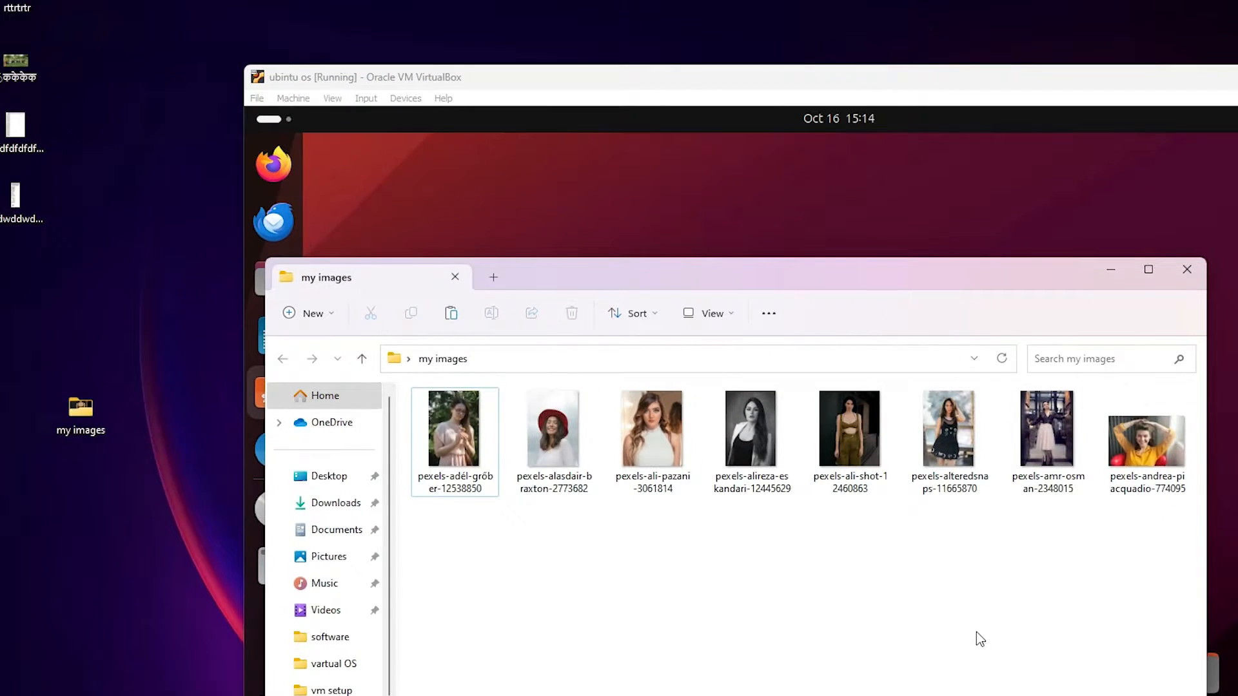
{"action": "mouse_move", "coordinate": [596, 530]}
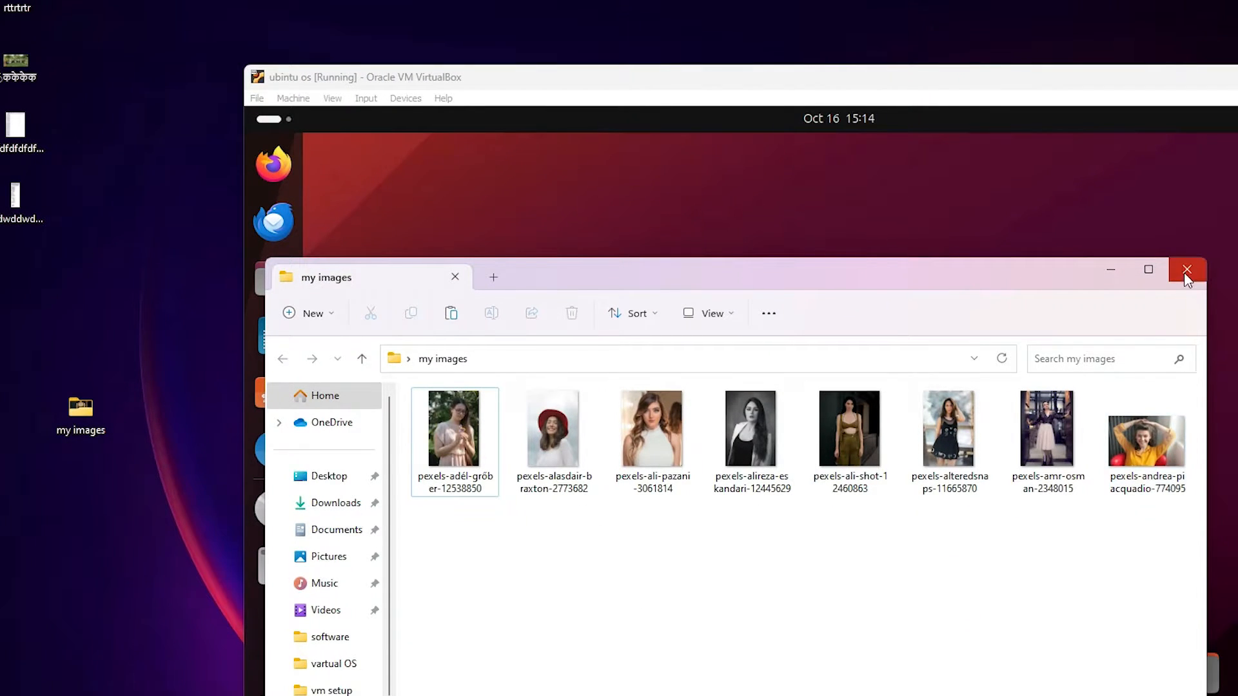
{"action": "left_click", "coordinate": [1187, 270]}
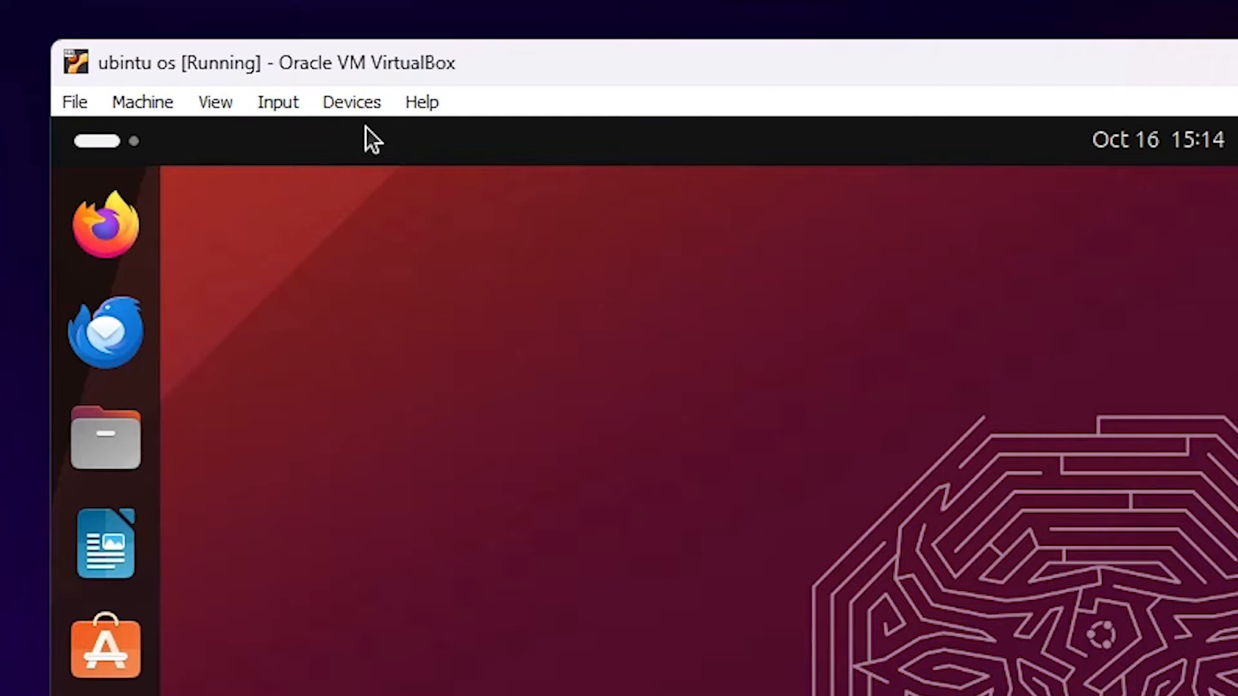
Reach the VM's Shared Folders settings through the Devices menu
{"action": "left_click", "coordinate": [351, 101]}
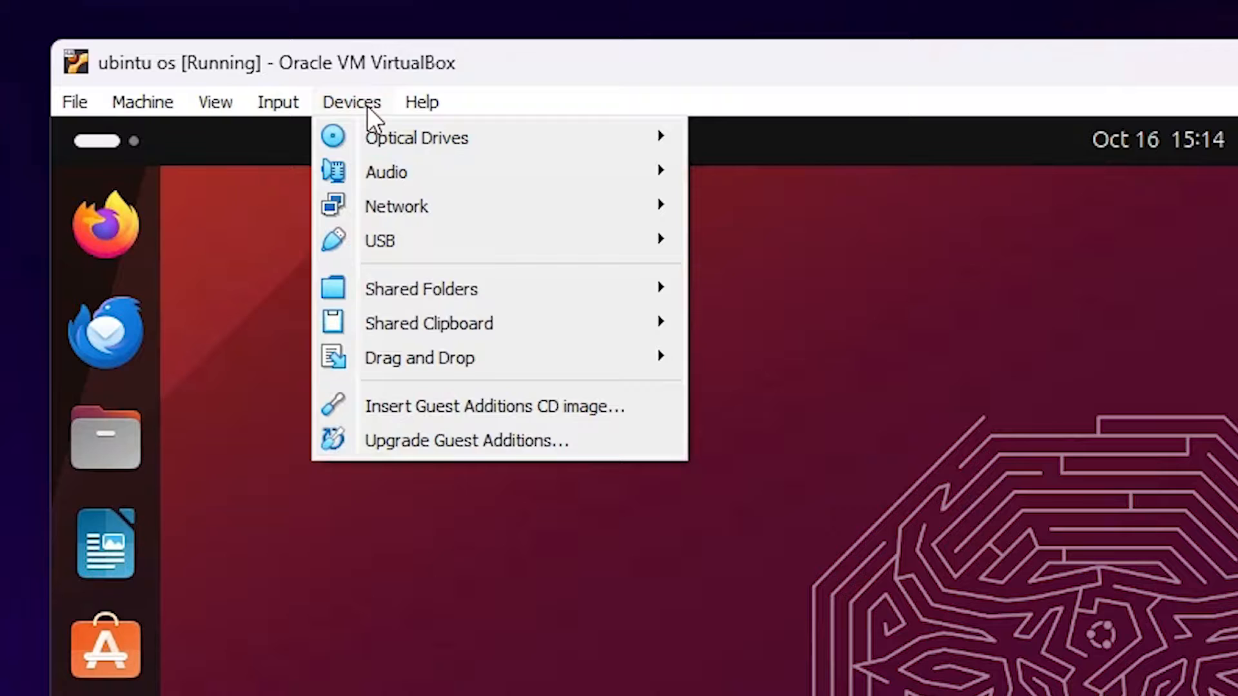
{"action": "mouse_move", "coordinate": [420, 288]}
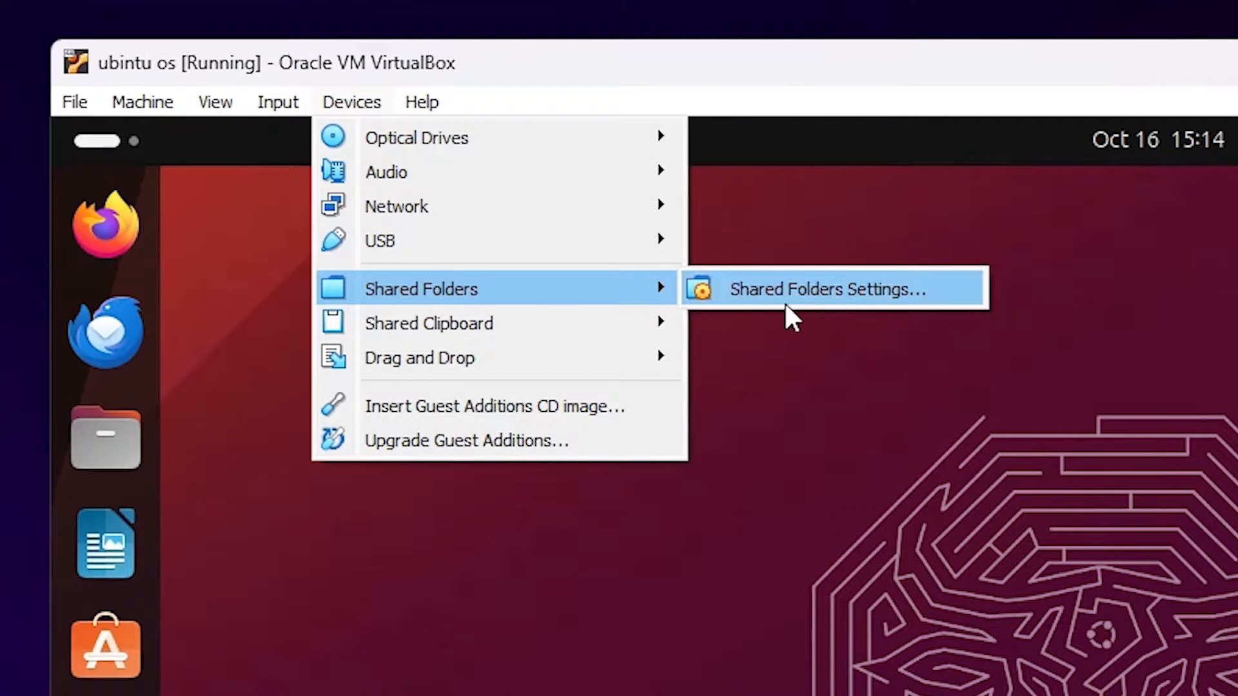
{"action": "mouse_move", "coordinate": [896, 316]}
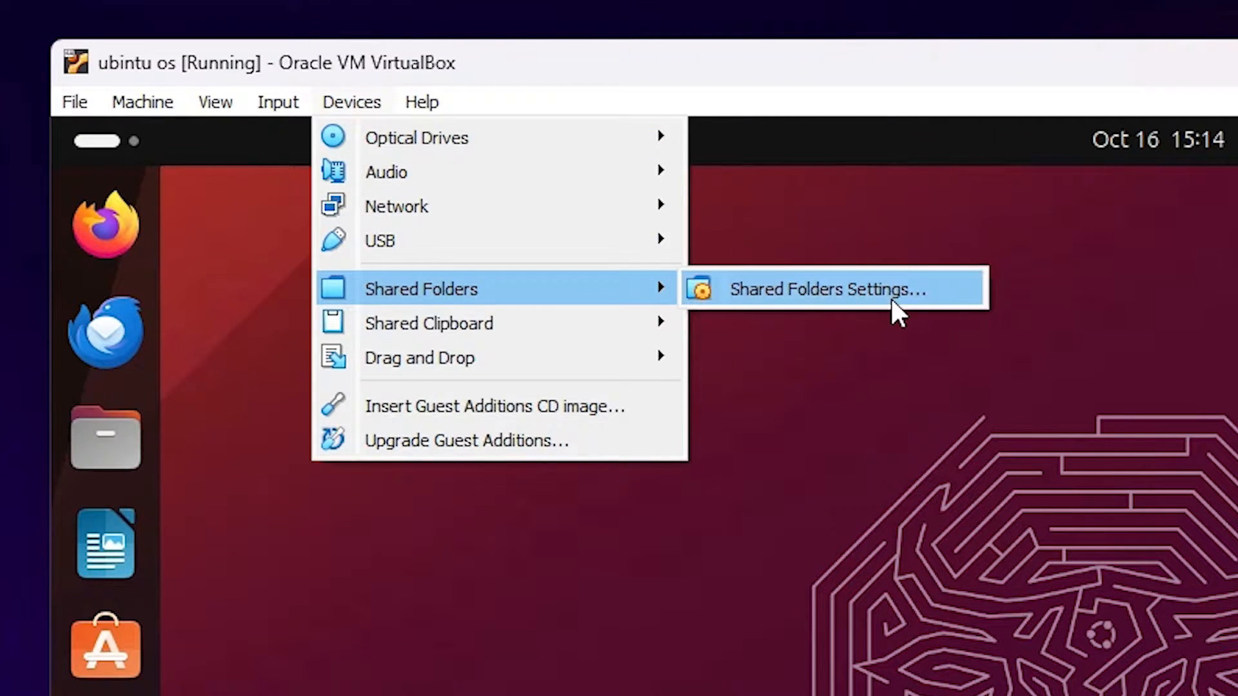
{"action": "left_click", "coordinate": [825, 289]}
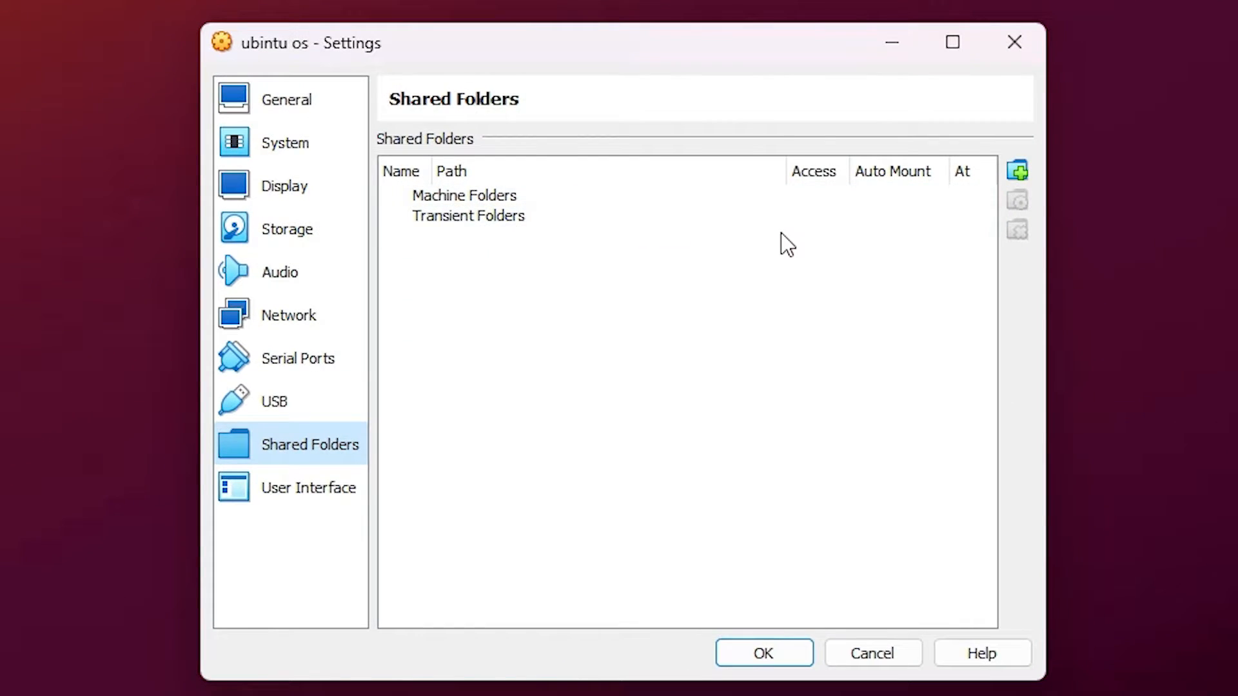
{"action": "mouse_move", "coordinate": [505, 117]}
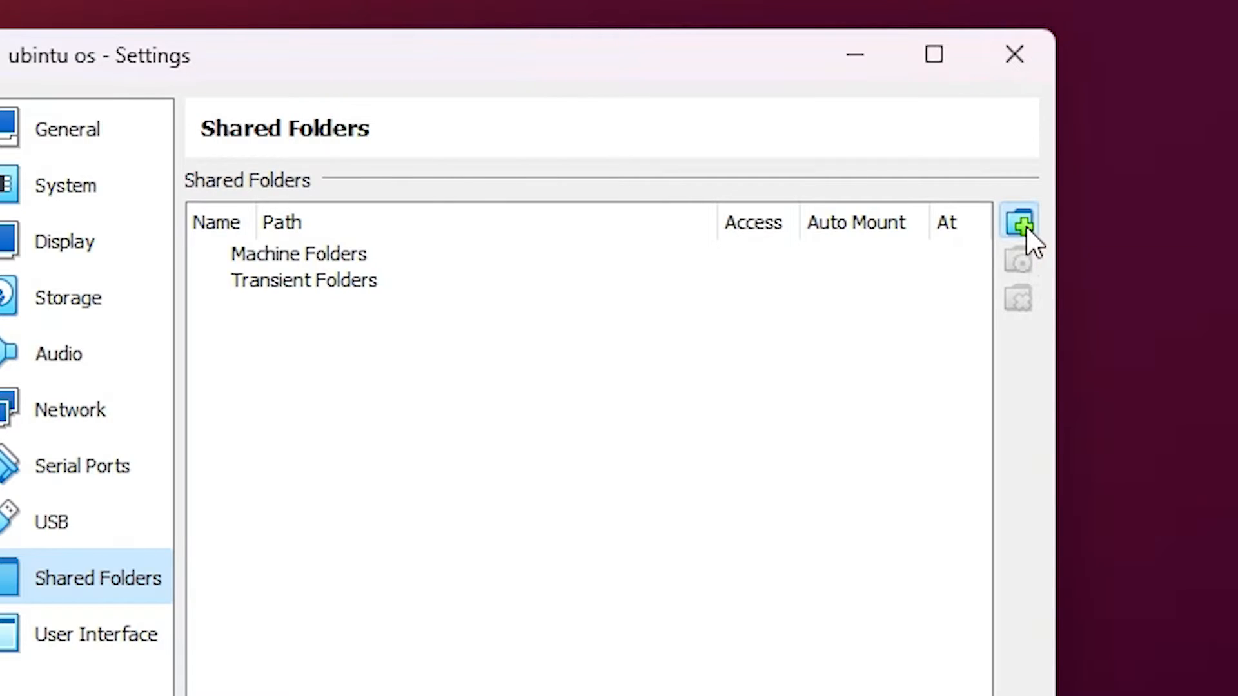
Start a new share and browse to the Desktop's 'my images' folder as its path
{"action": "left_click", "coordinate": [1019, 224]}
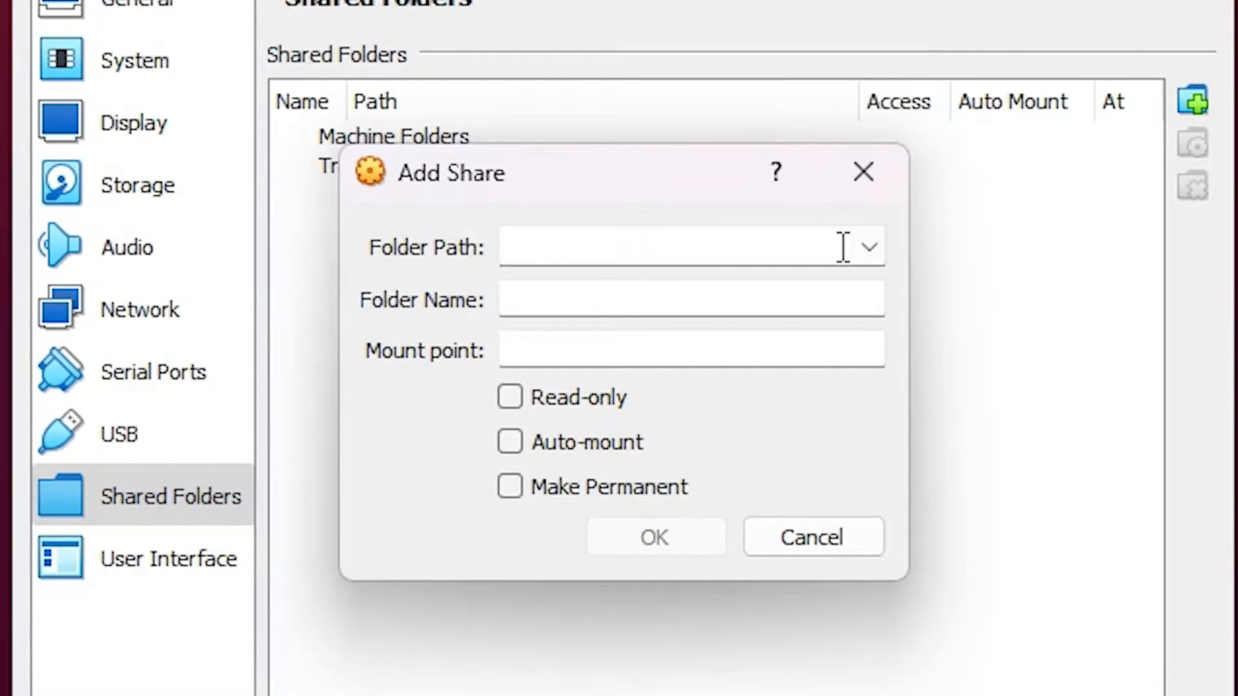
{"action": "left_click", "coordinate": [867, 248]}
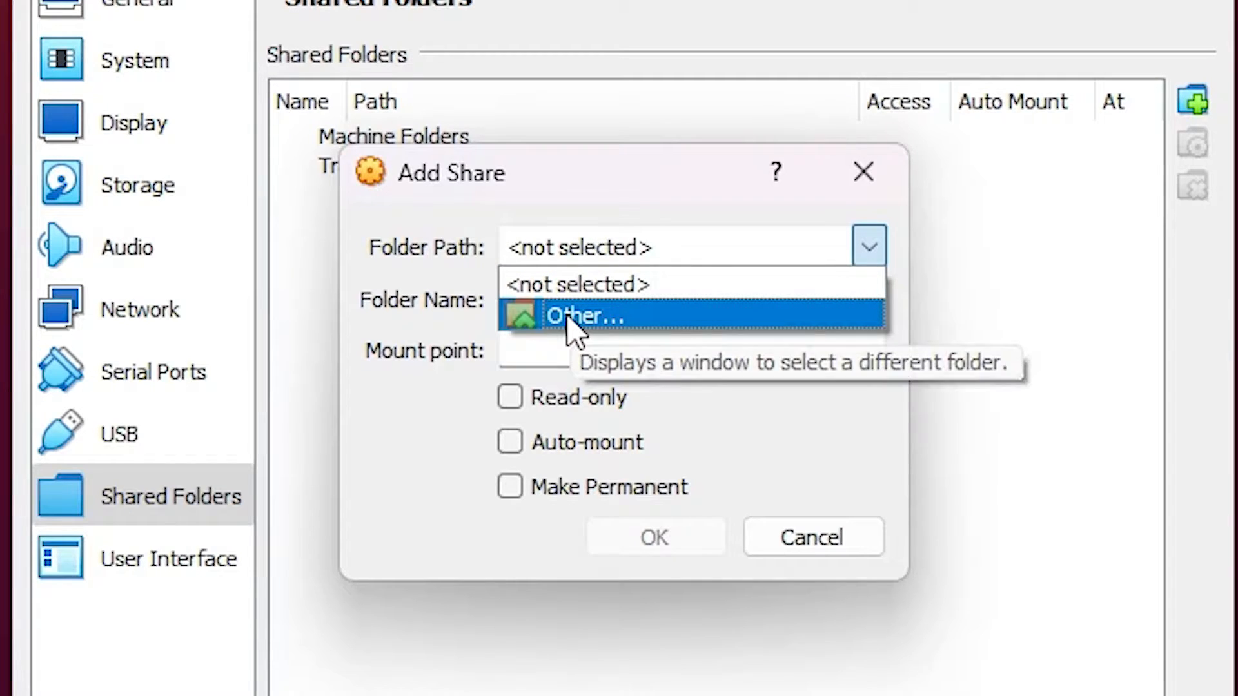
{"action": "left_click", "coordinate": [584, 315]}
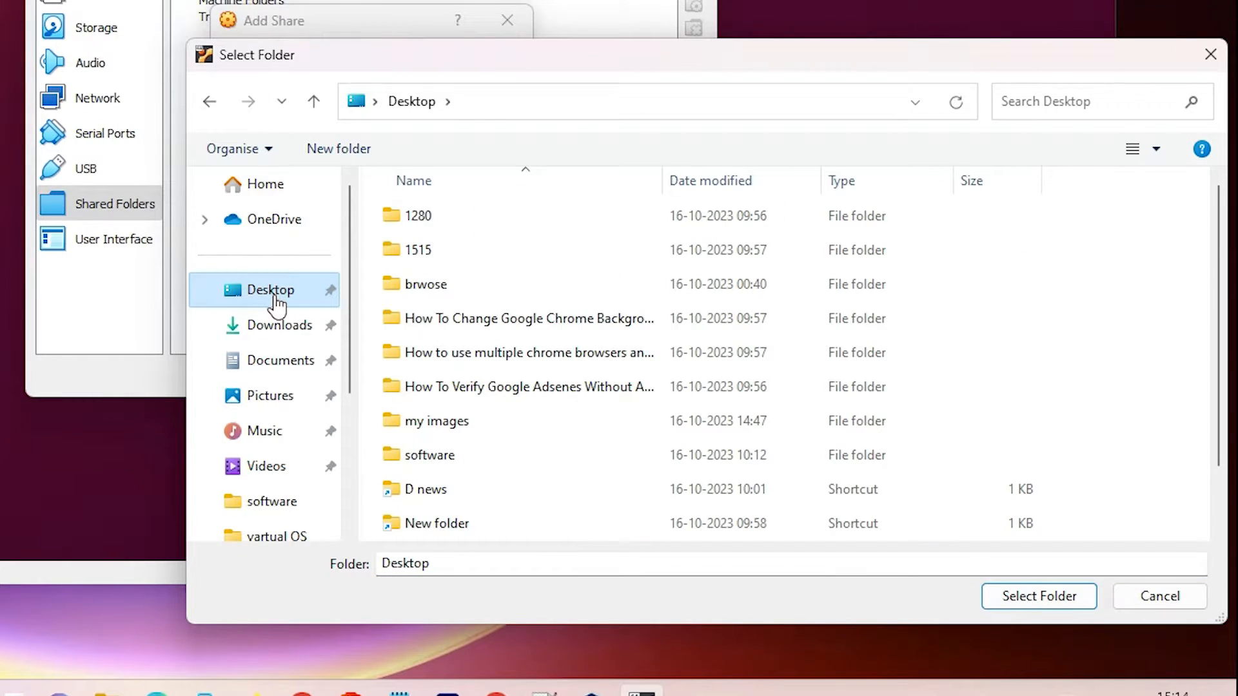
{"action": "left_click", "coordinate": [438, 420]}
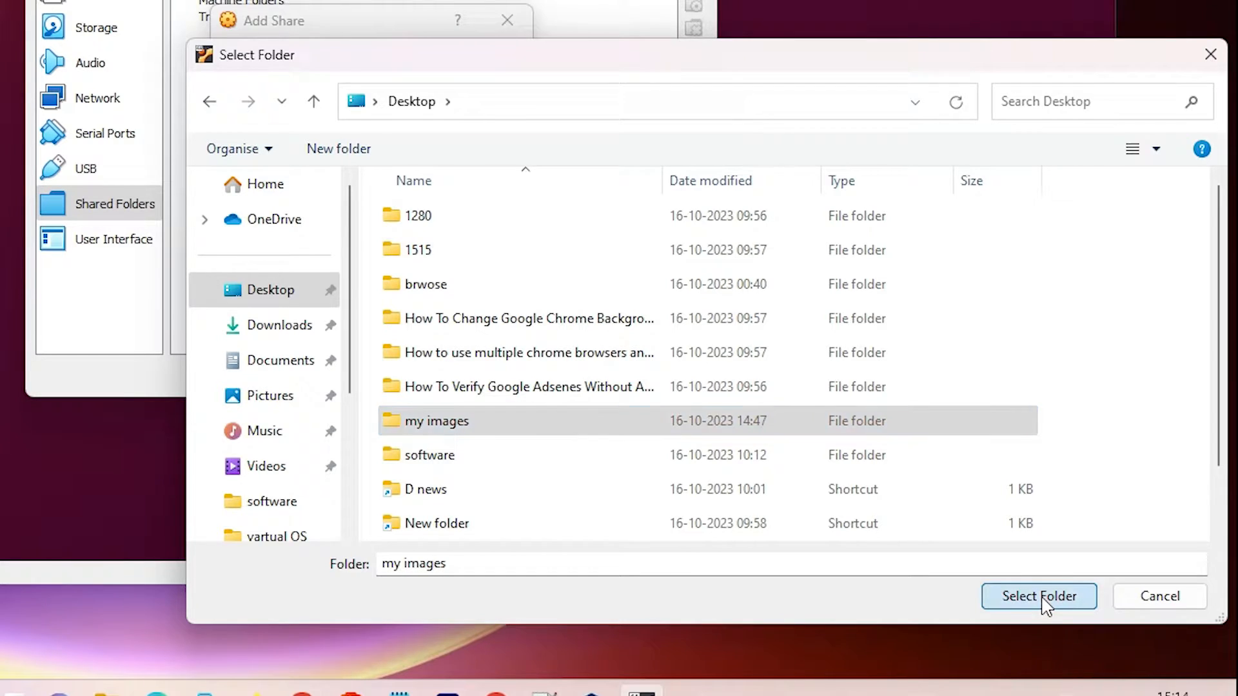
{"action": "left_click", "coordinate": [1040, 596]}
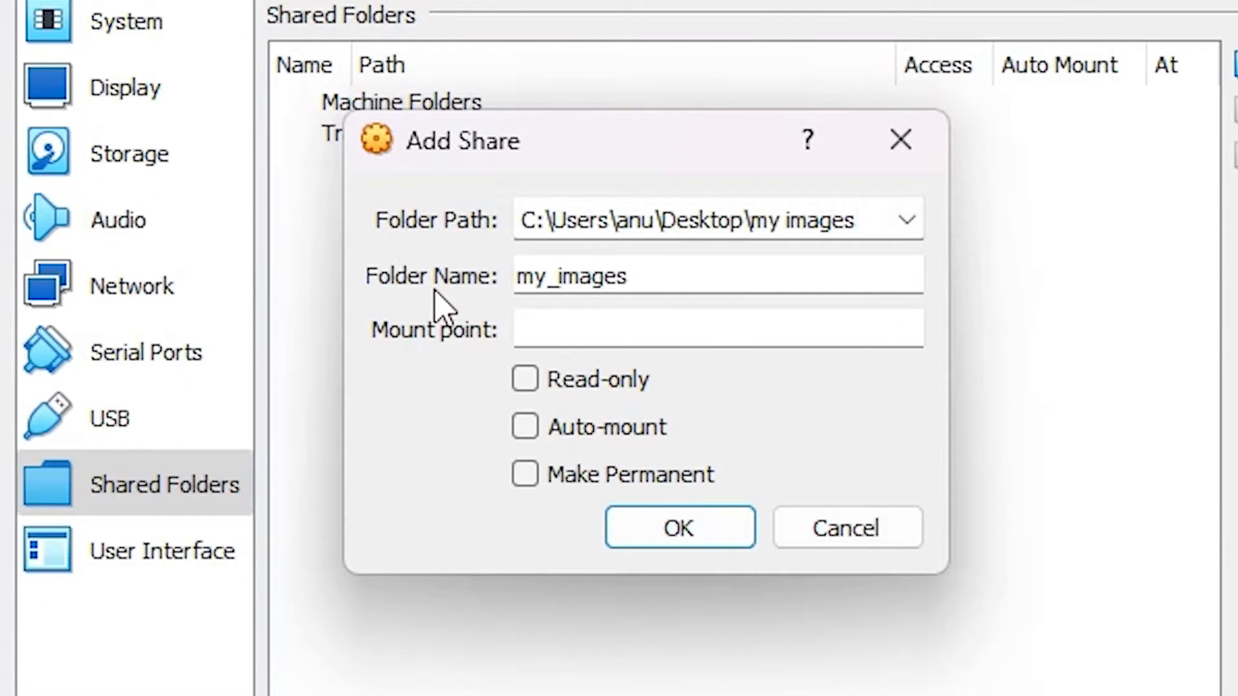
{"action": "mouse_move", "coordinate": [573, 292]}
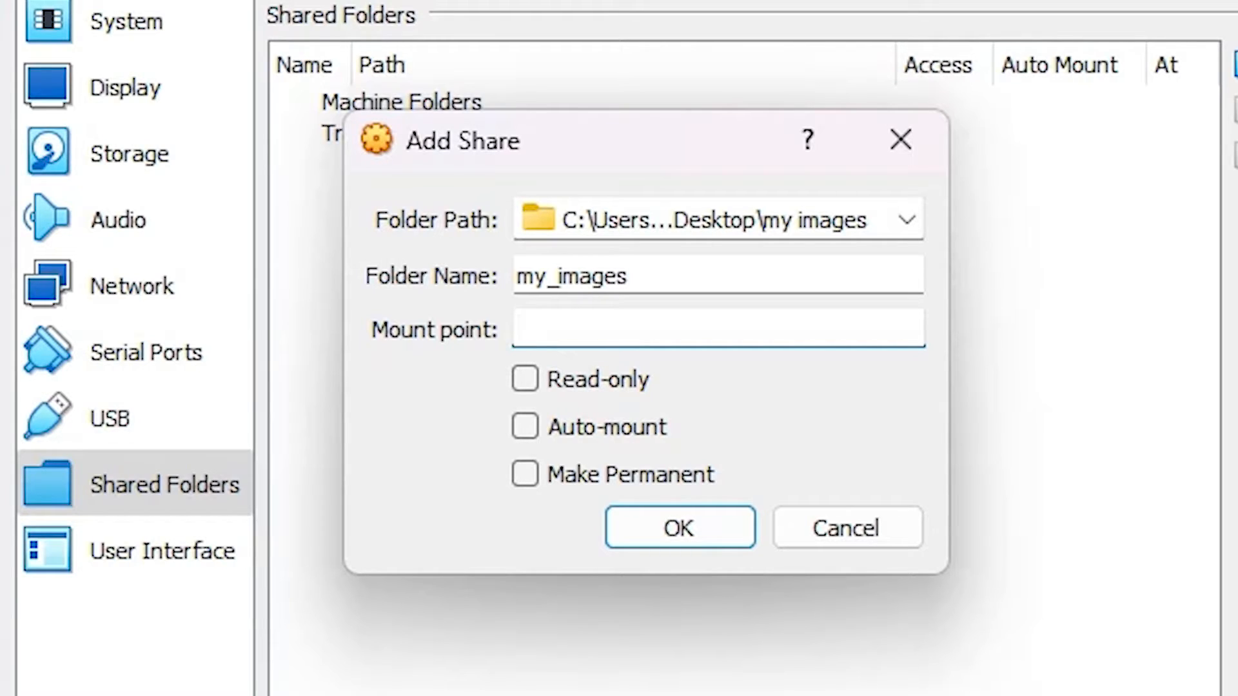
Confirm the my_images share as writable, auto-mounted and not permanent
{"action": "left_click", "coordinate": [717, 328]}
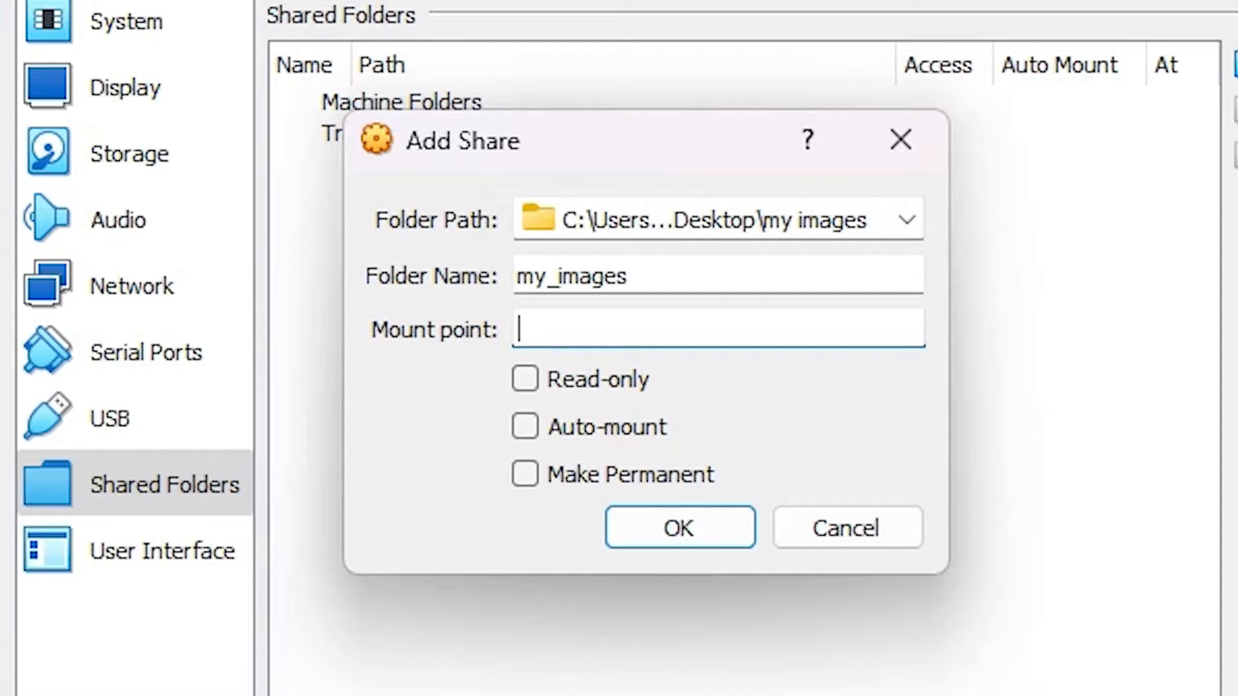
{"action": "mouse_move", "coordinate": [647, 371]}
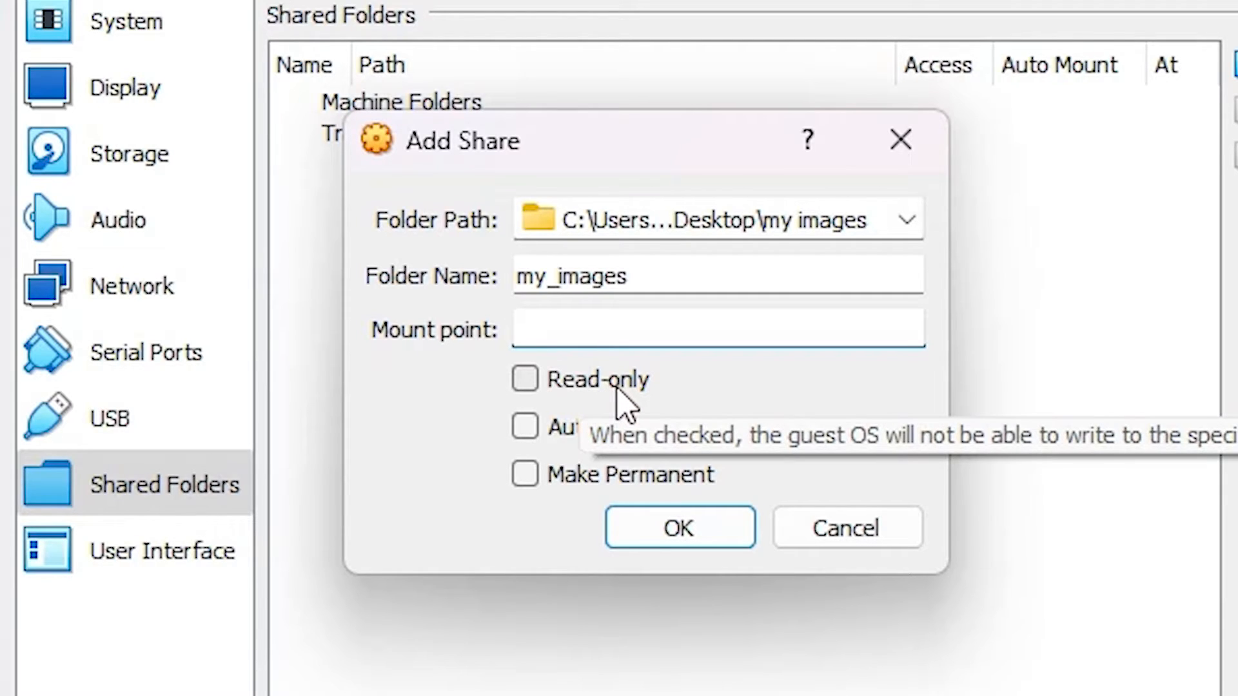
{"action": "left_click", "coordinate": [525, 379]}
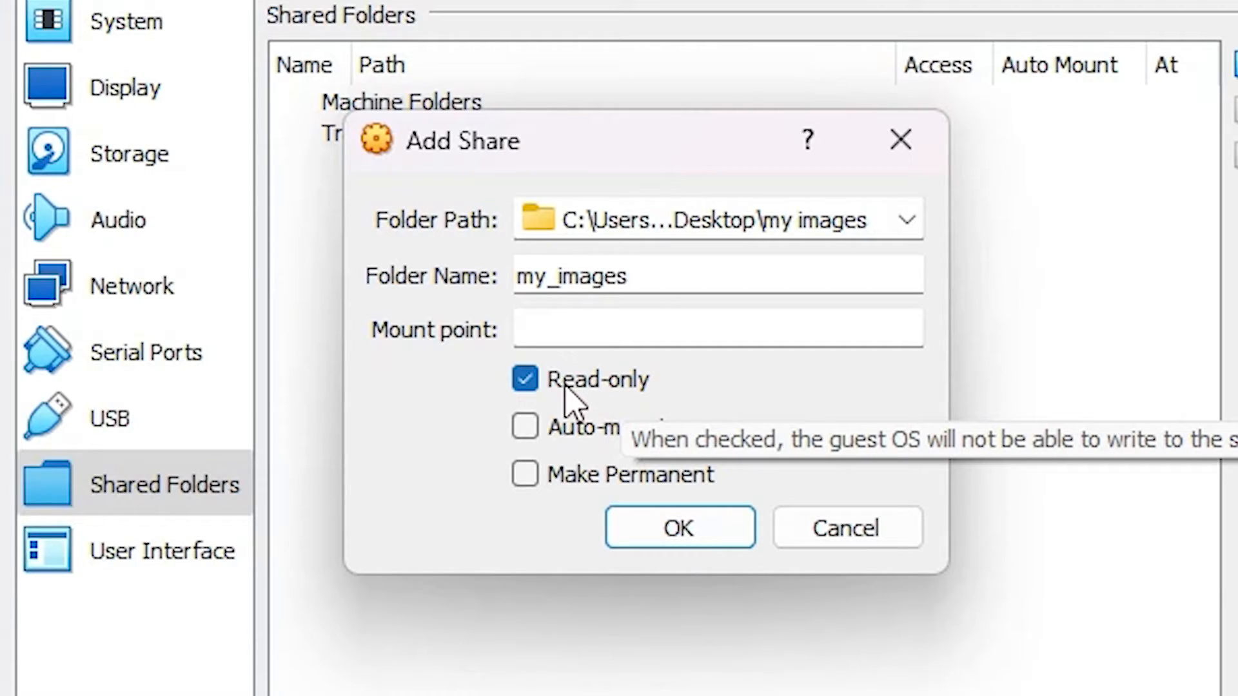
{"action": "left_click", "coordinate": [525, 379]}
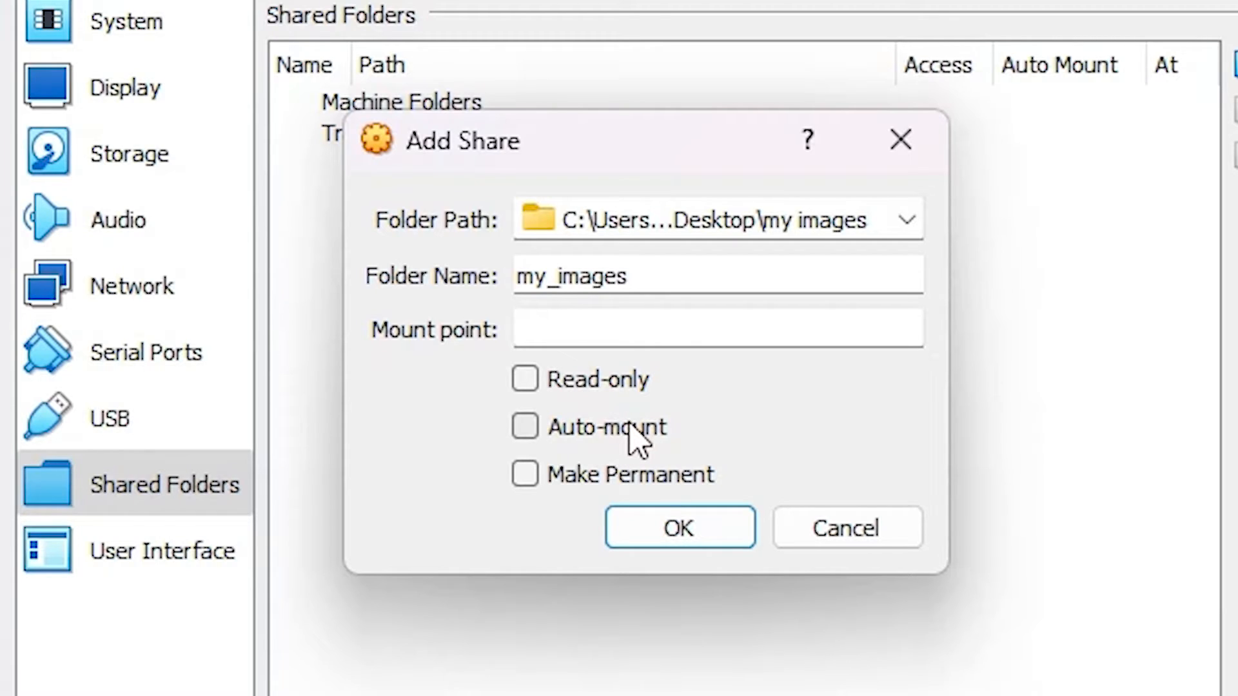
{"action": "left_click", "coordinate": [524, 427]}
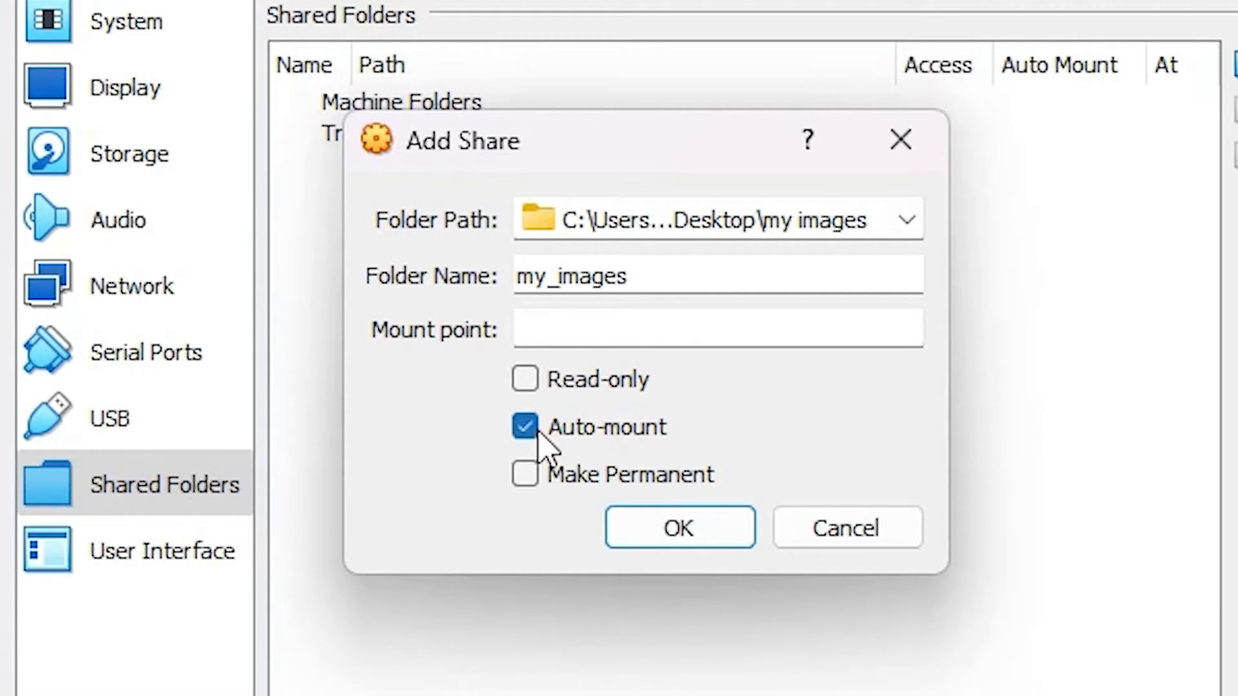
{"action": "mouse_move", "coordinate": [617, 454]}
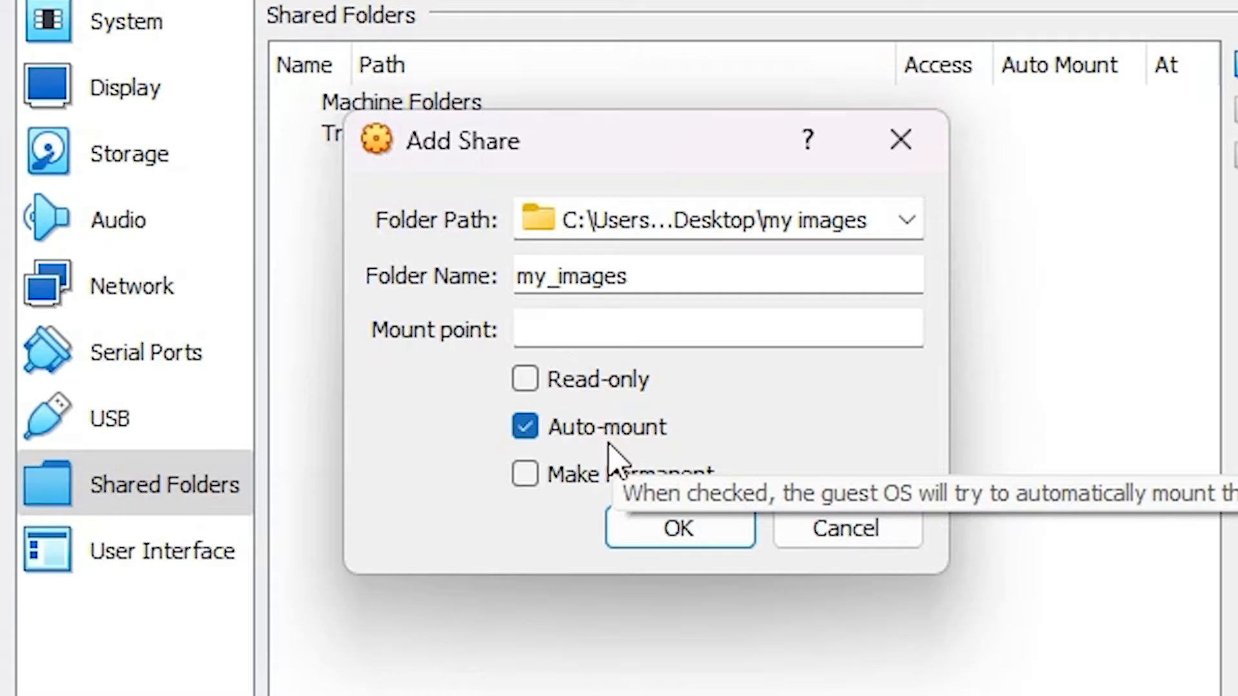
{"action": "mouse_move", "coordinate": [631, 505]}
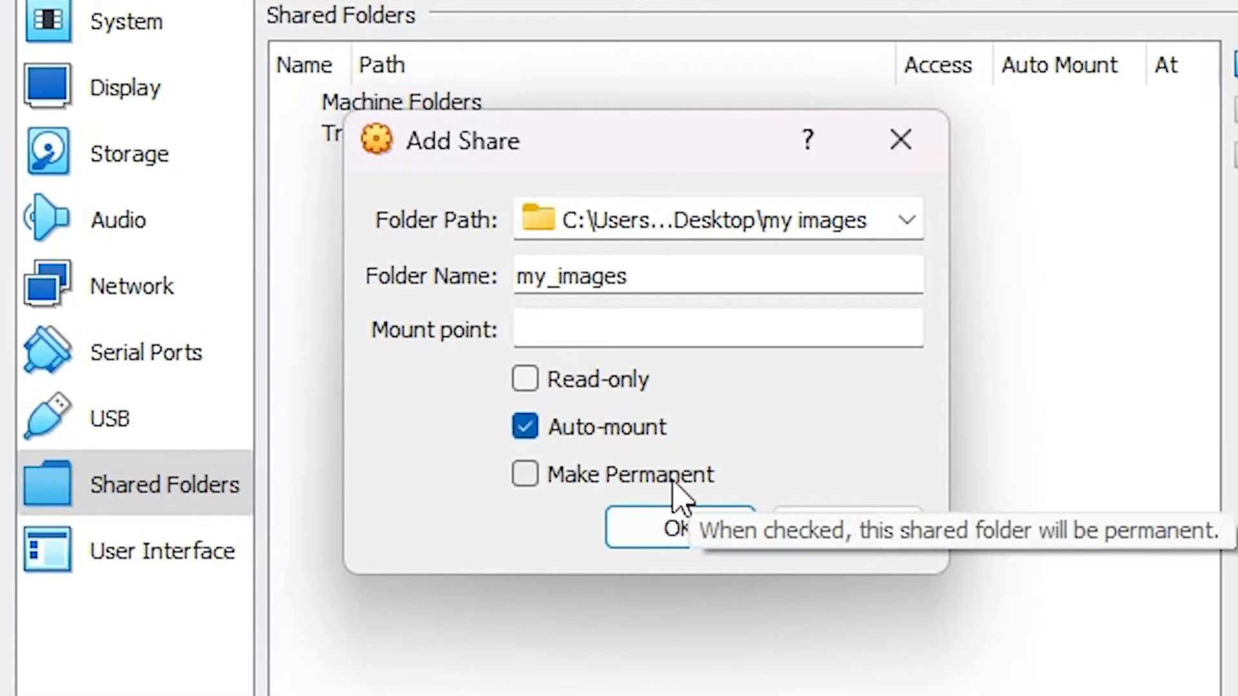
{"action": "left_click", "coordinate": [525, 473]}
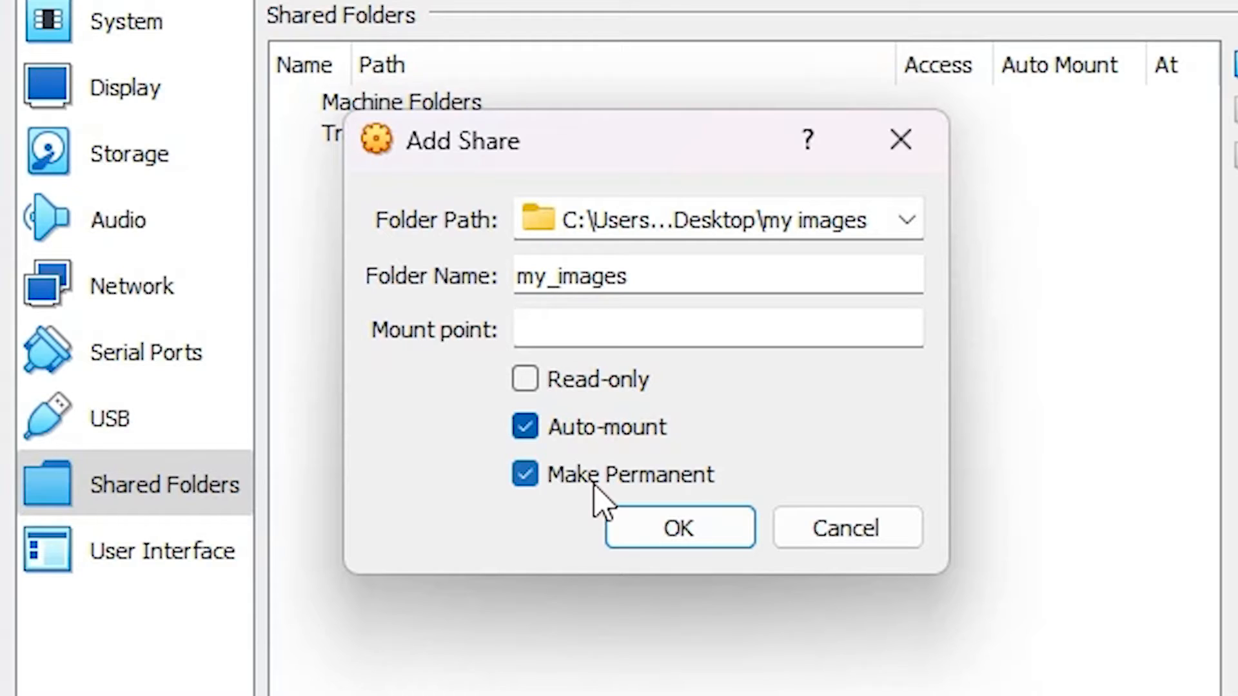
{"action": "mouse_move", "coordinate": [525, 474]}
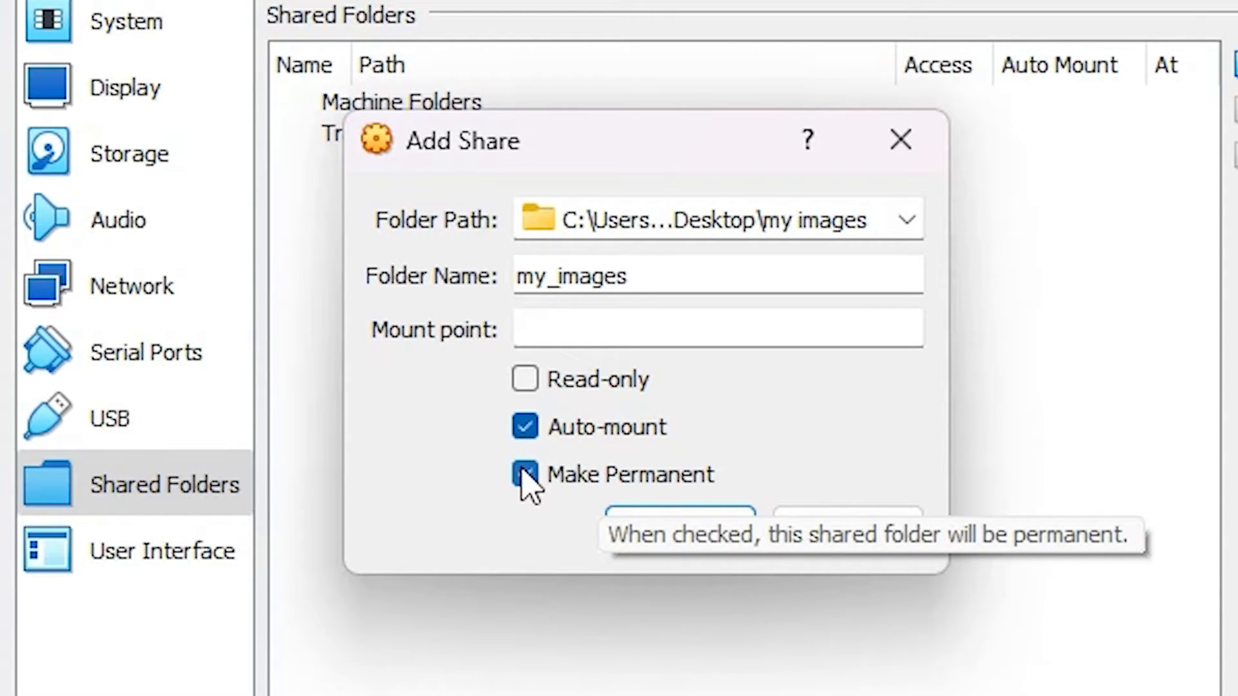
{"action": "left_click", "coordinate": [525, 473]}
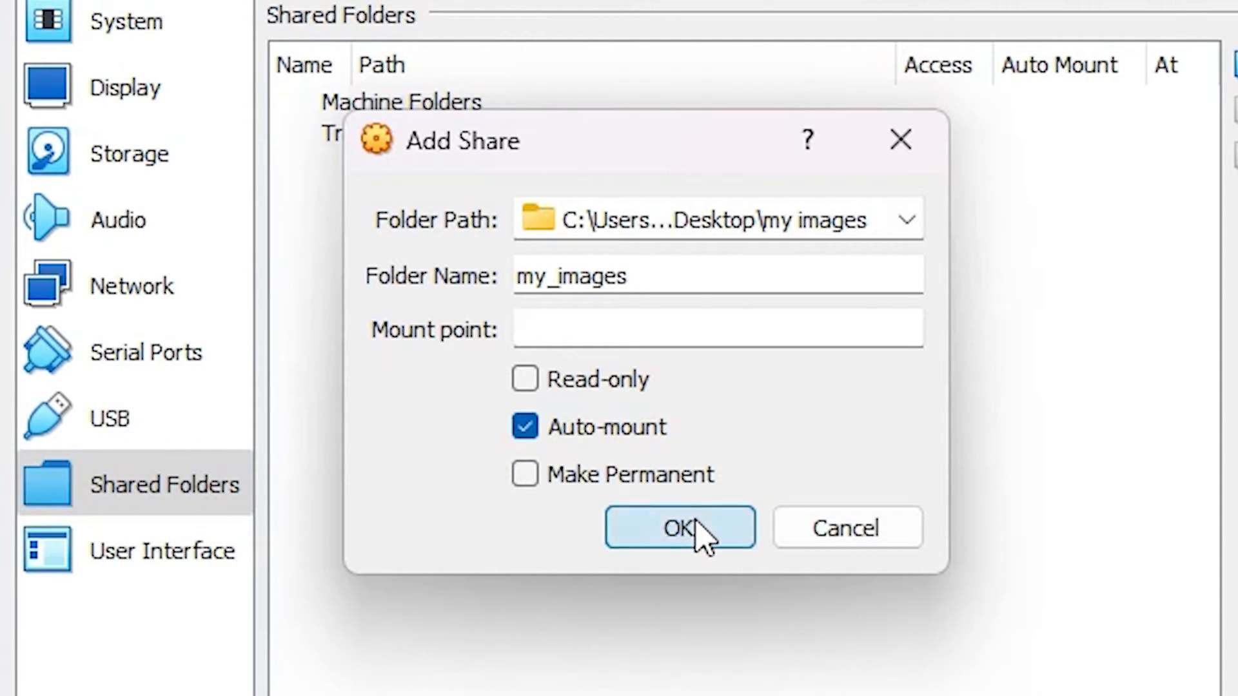
{"action": "left_click", "coordinate": [680, 527]}
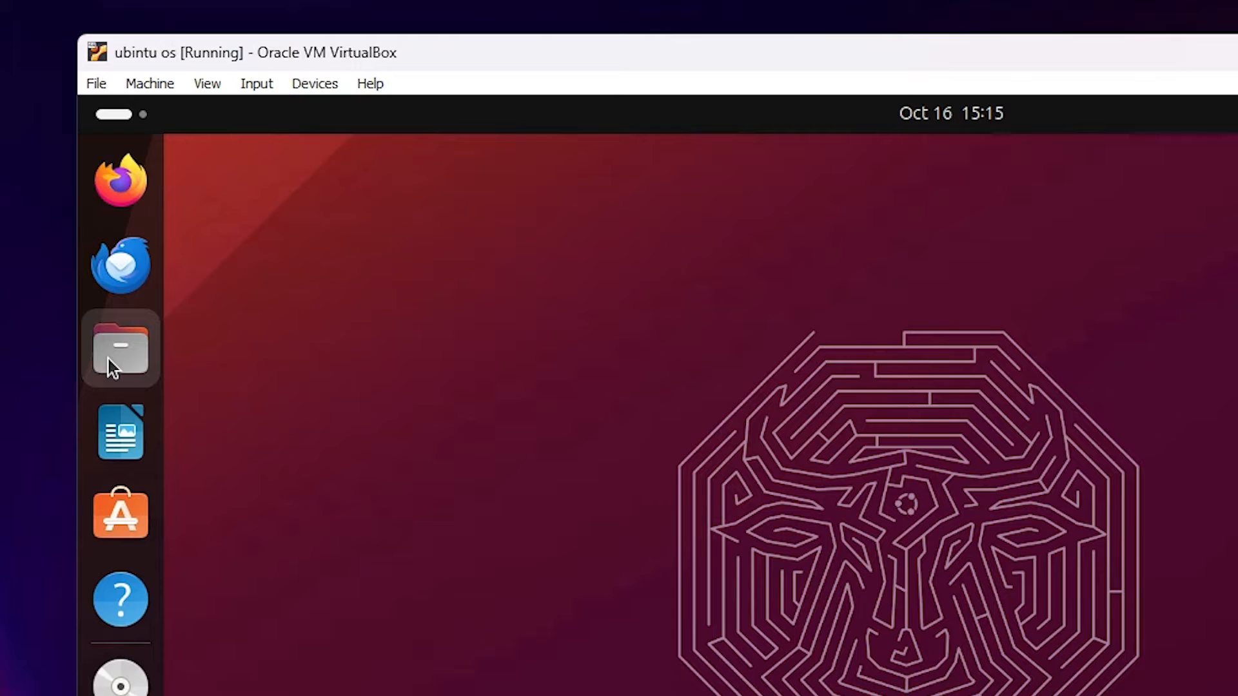
Launch Ubuntu Files and list the computer's drives under Other Locations
{"action": "left_click", "coordinate": [120, 346]}
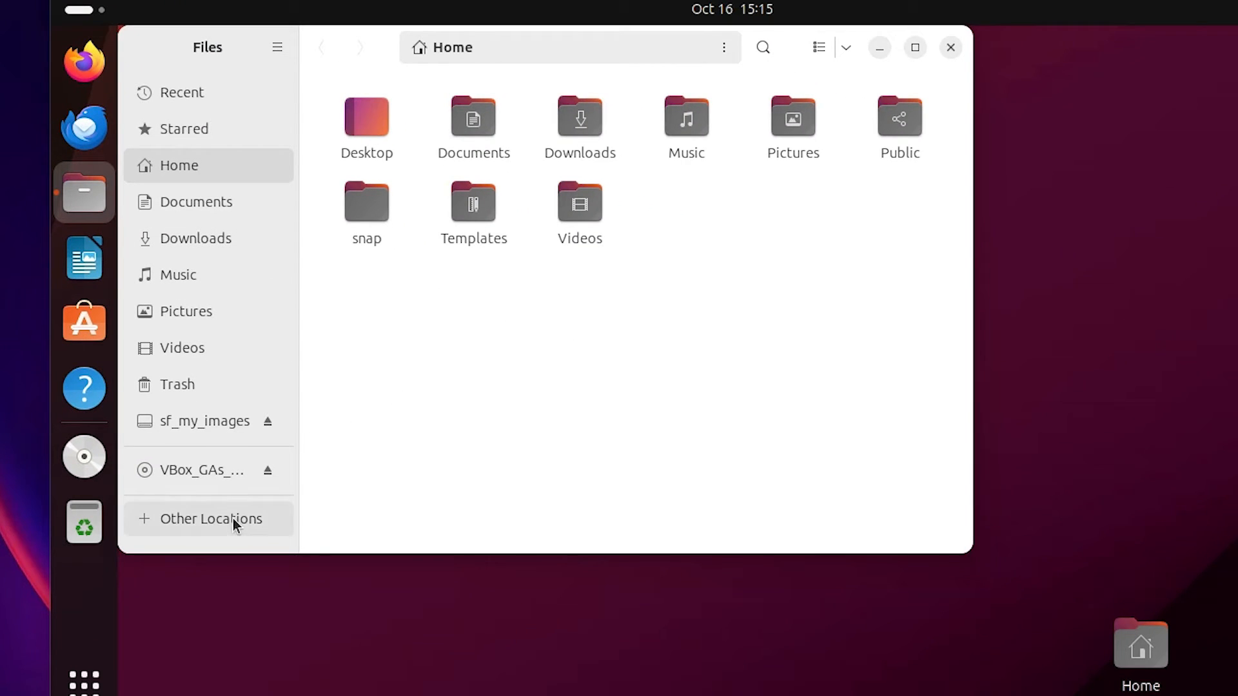
{"action": "left_click", "coordinate": [210, 518]}
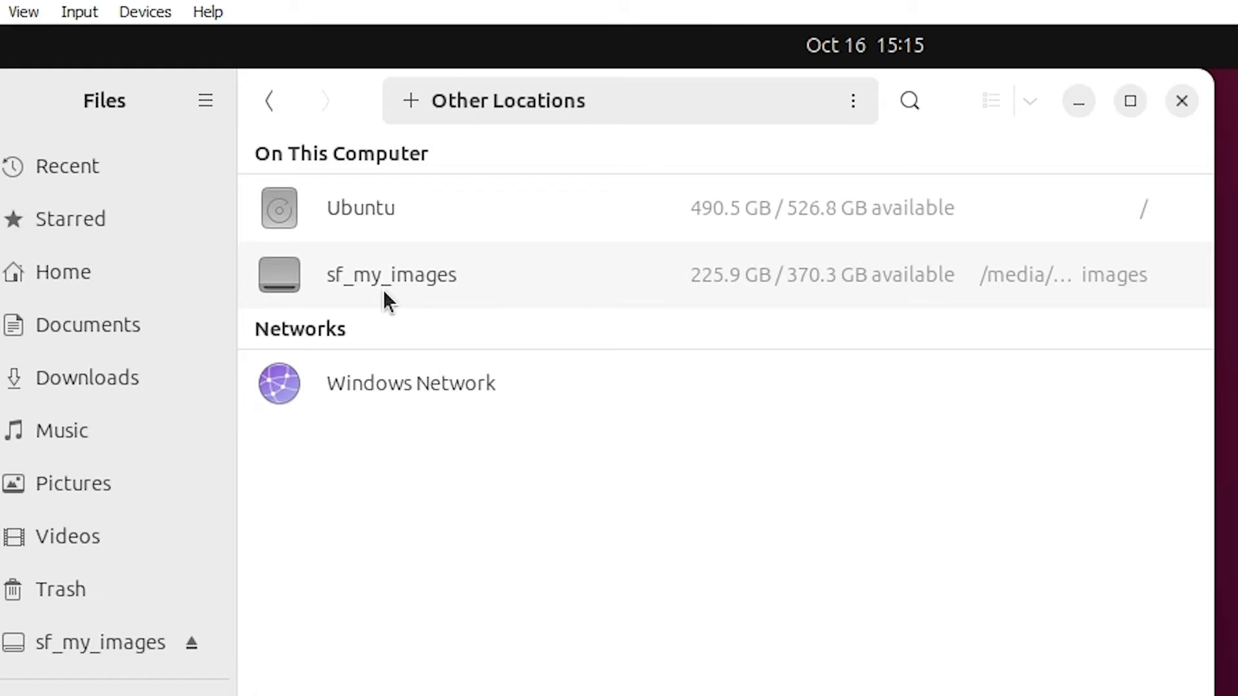
{"action": "mouse_move", "coordinate": [360, 305]}
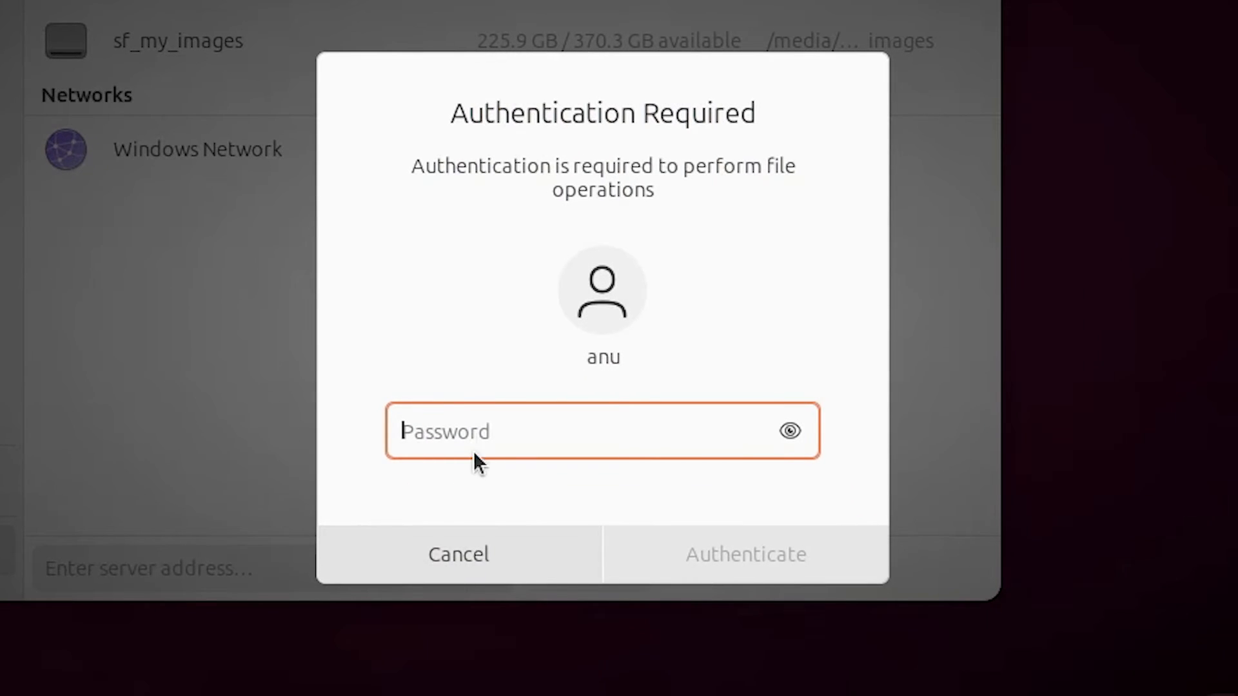
Authenticate into sf_my_images and open the pexels-andrea-piacquadio-774095.jpg photo
{"action": "type", "text": "a"}
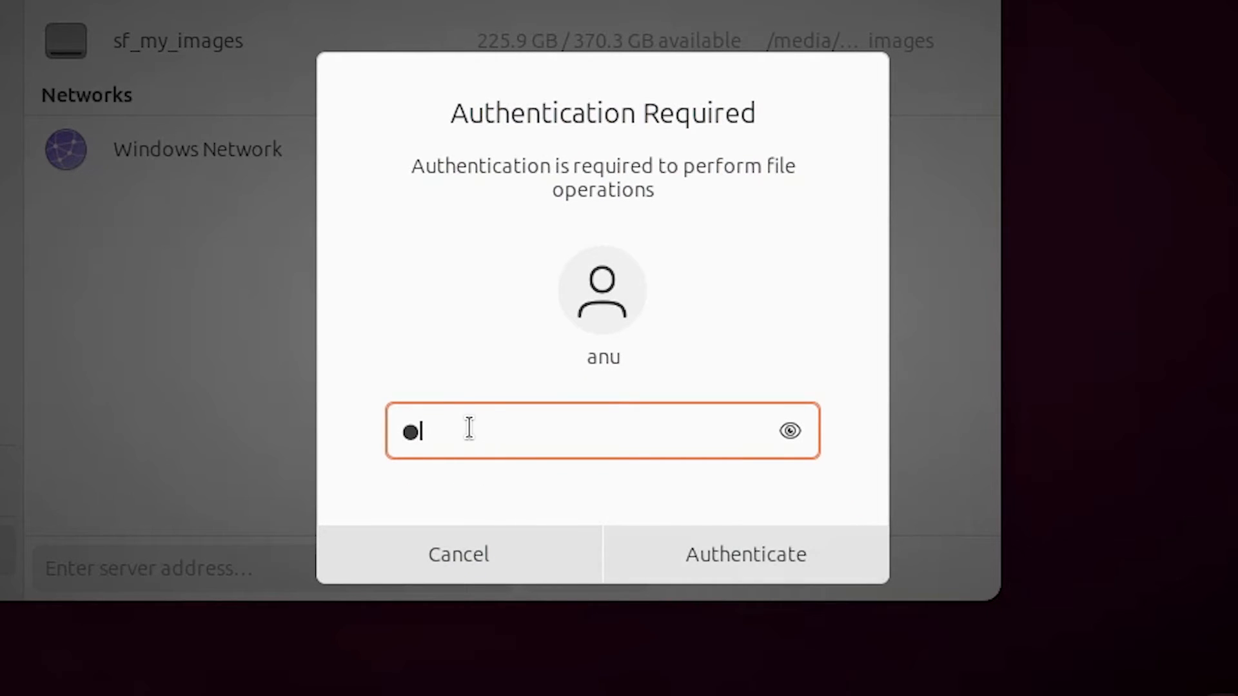
{"action": "left_click", "coordinate": [744, 553]}
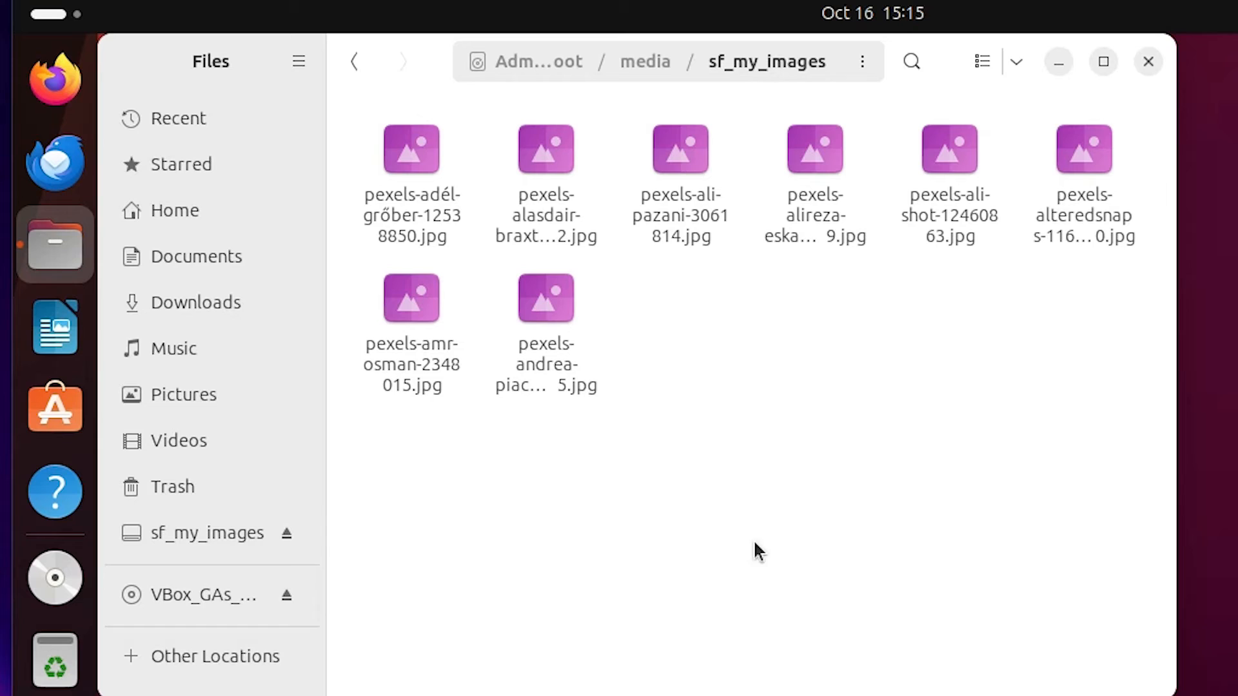
{"action": "left_click", "coordinate": [544, 297]}
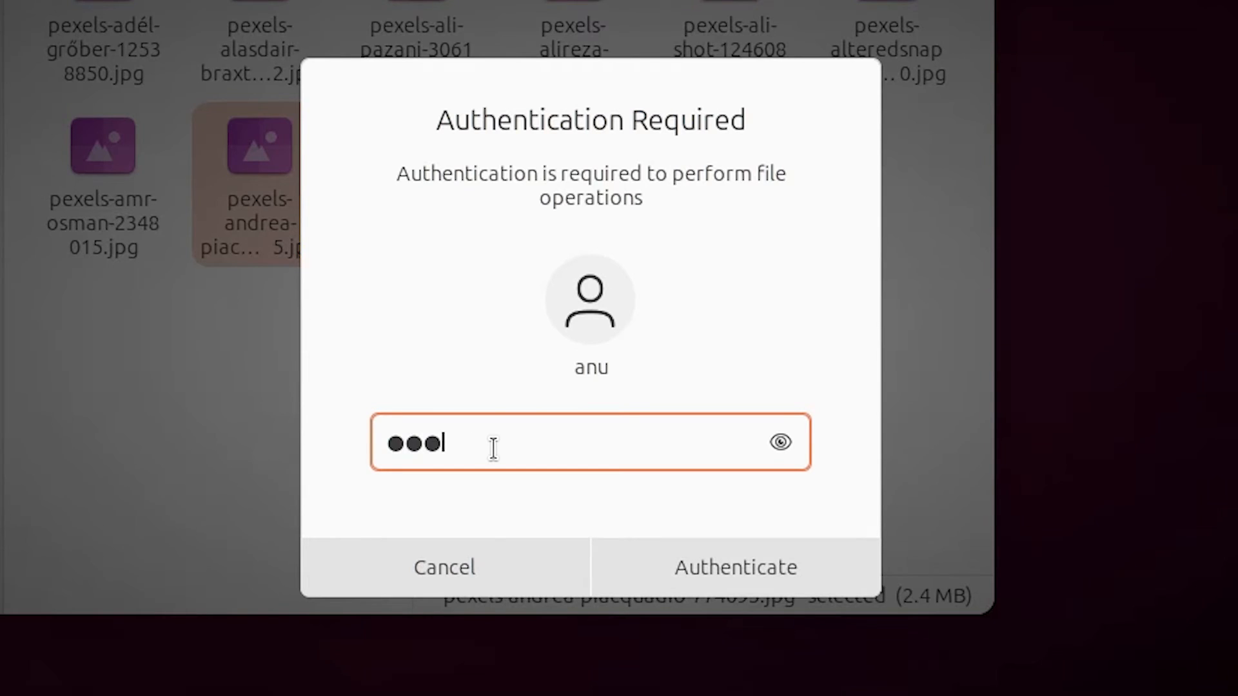
{"action": "left_click", "coordinate": [734, 568]}
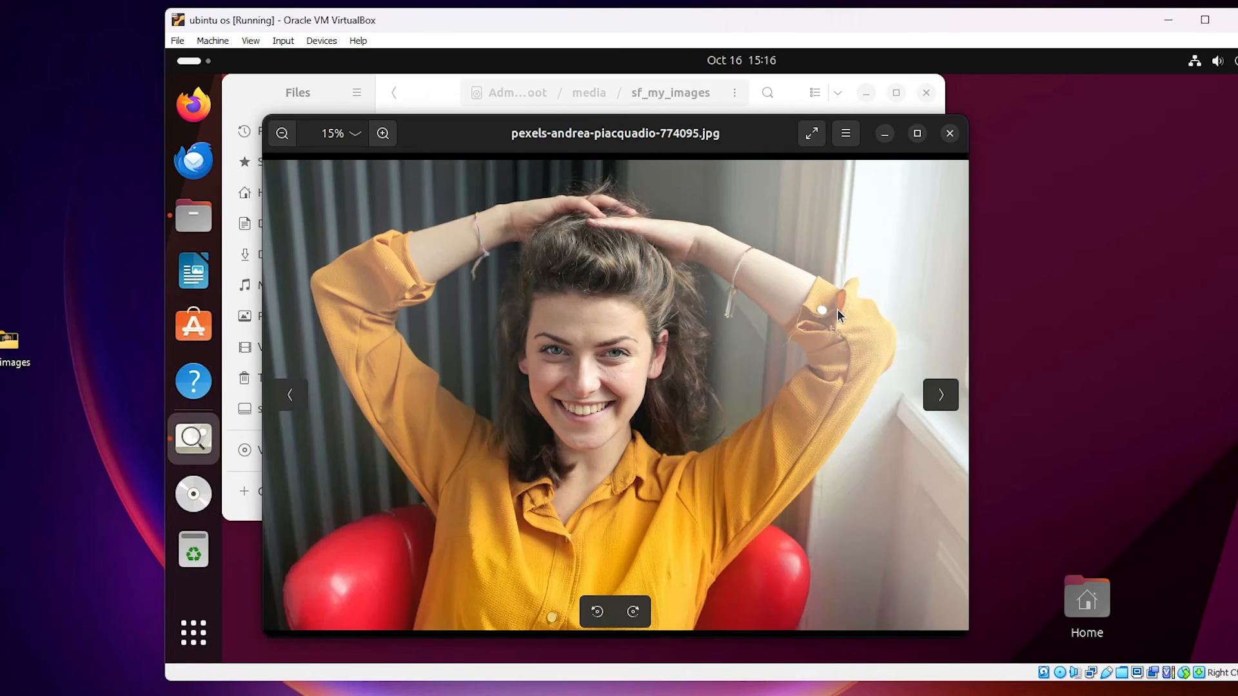
{"action": "mouse_move", "coordinate": [833, 309]}
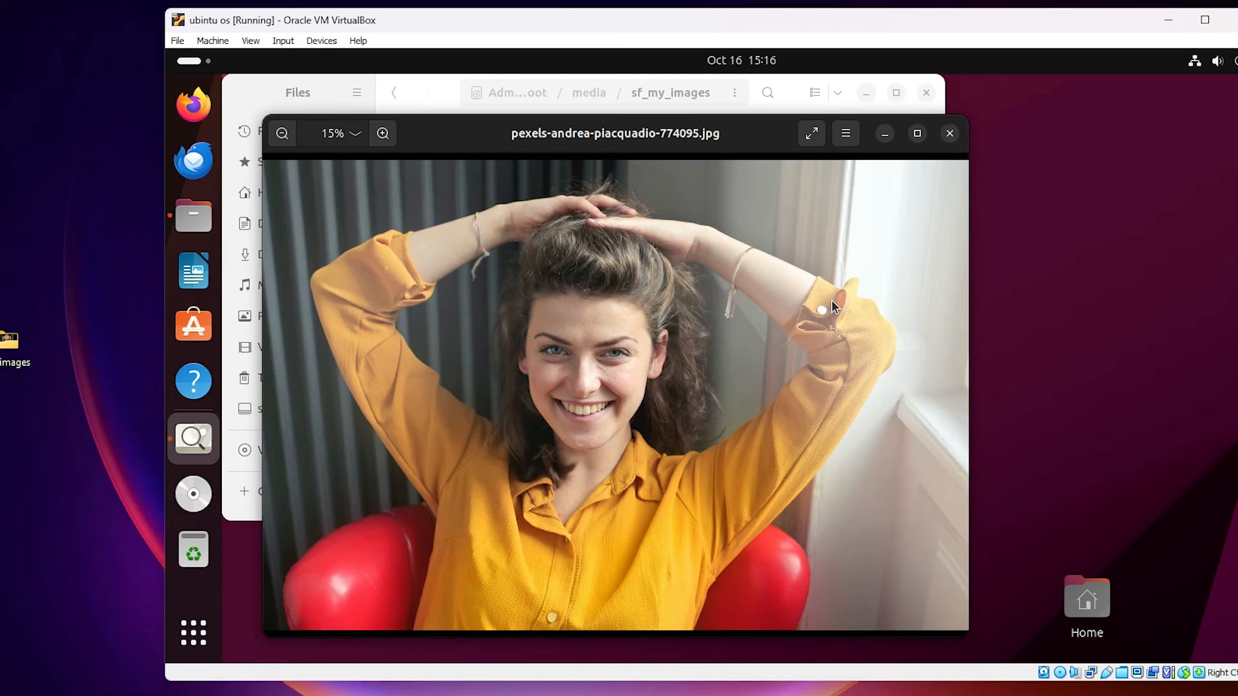
{"action": "mouse_move", "coordinate": [831, 307]}
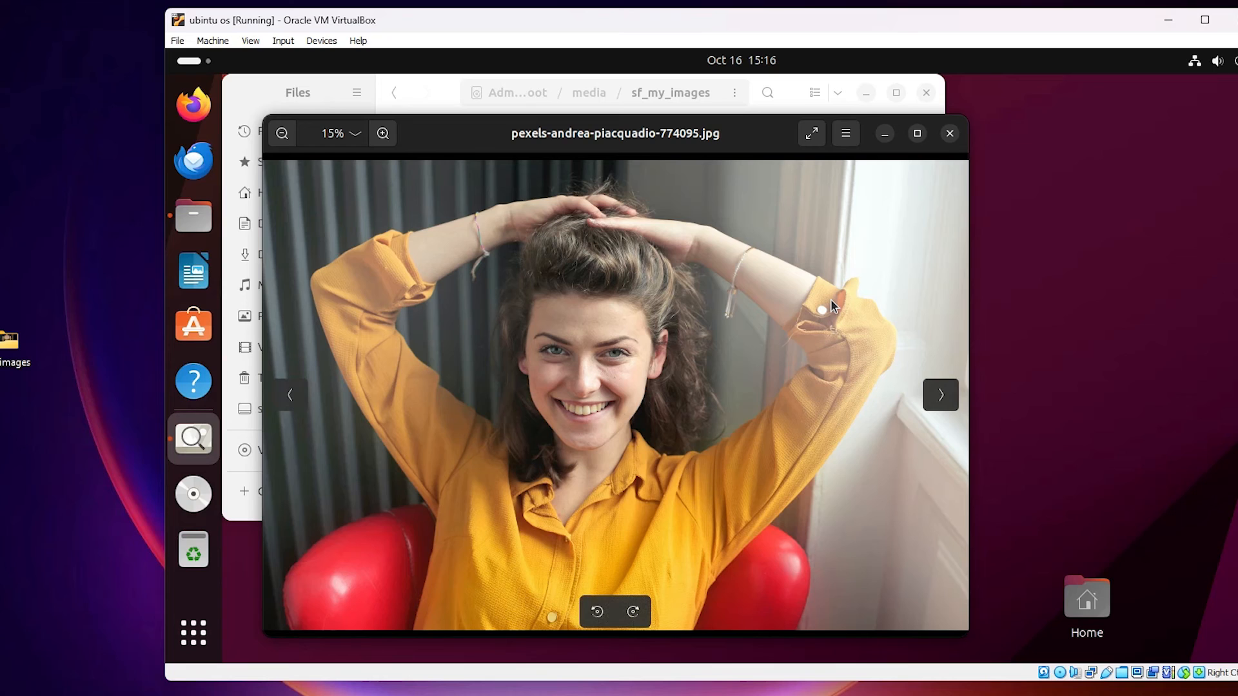